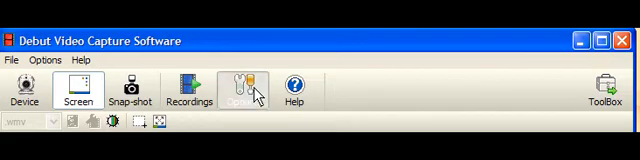
- Show the Record tab of Options with Screen Capture as the source, 30 FPS and sound on
{"action": "left_click", "coordinate": [248, 84]}
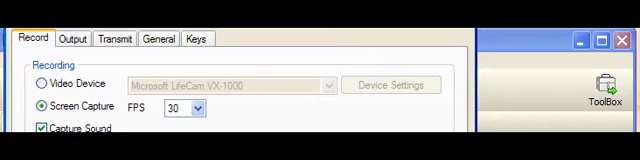
{"action": "scroll", "scroll_direction": "down", "scroll_amount": 3}
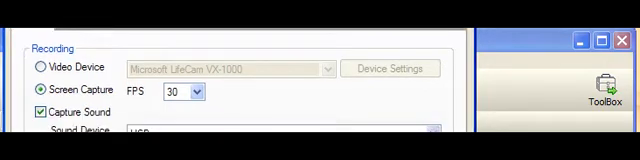